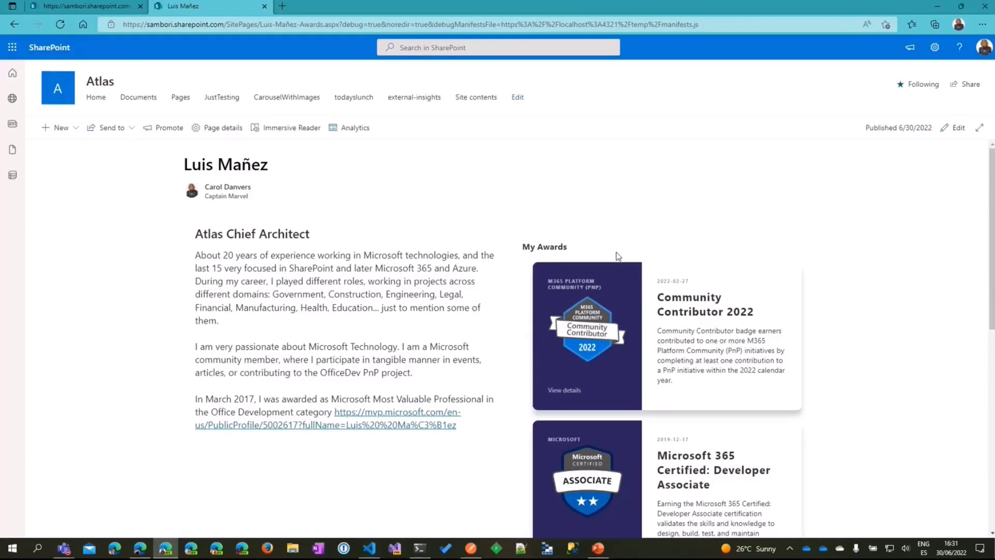
Scroll the Credly badges and open the Community Contributor 2022 badge details page
scroll("down", 3)
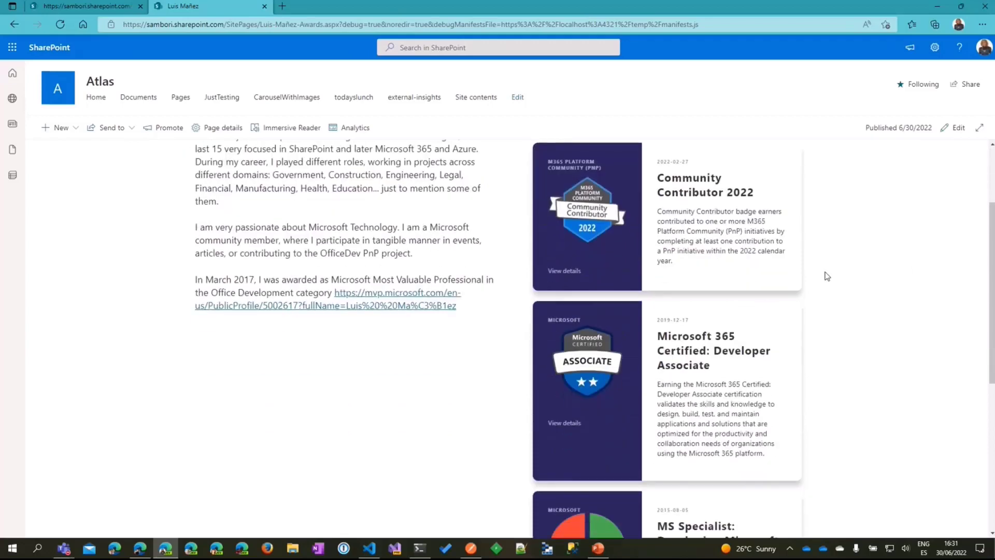
scroll("down", 3)
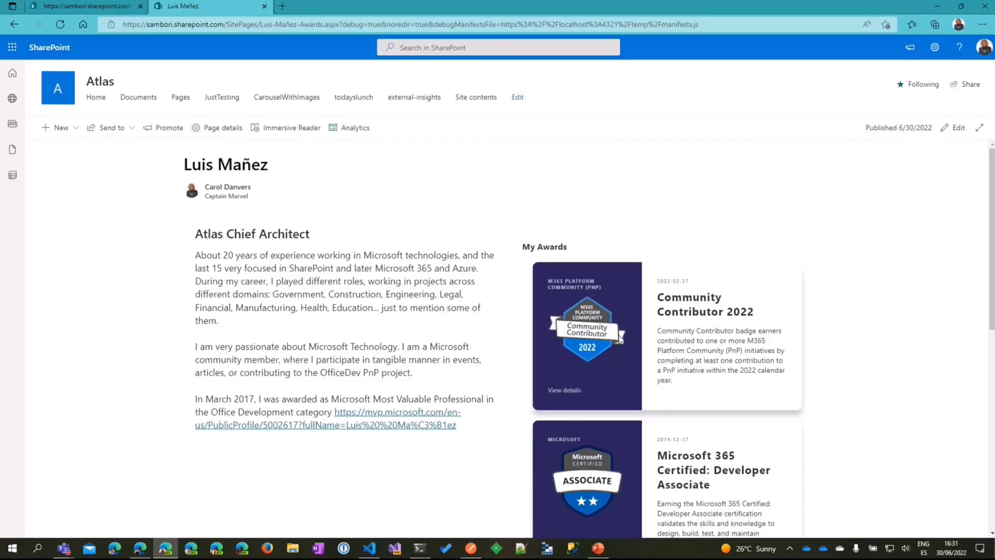
mouse_move(565, 394)
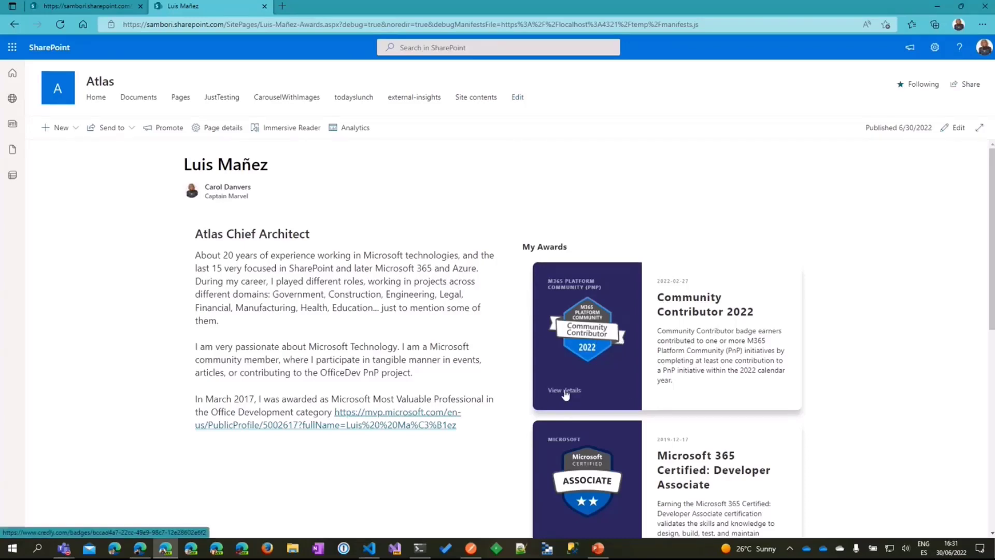
left_click(564, 390)
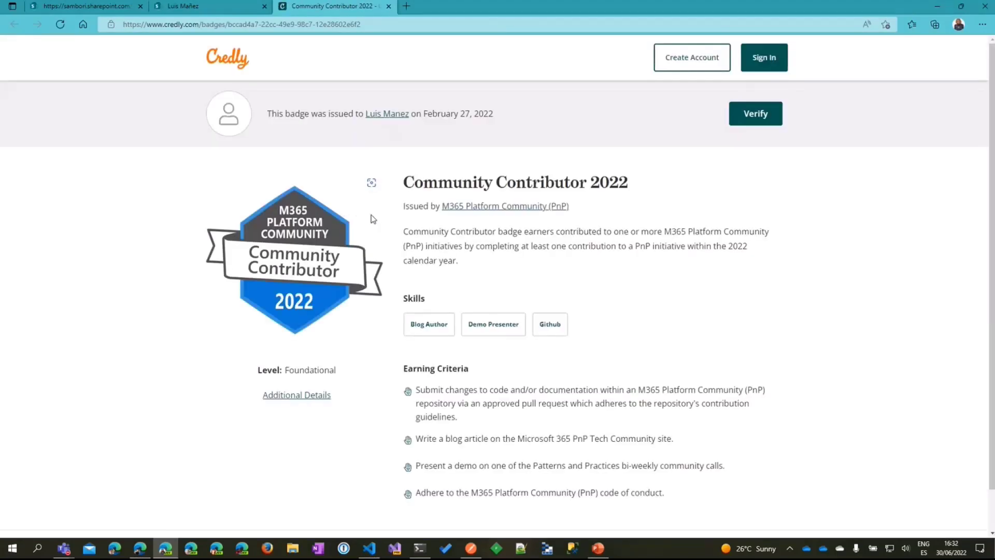
mouse_move(139, 255)
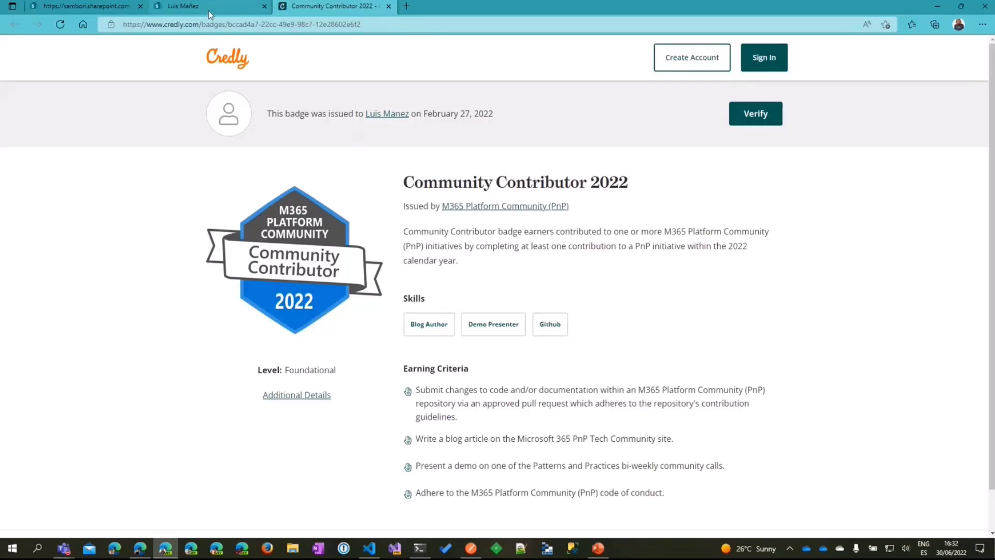
left_click(184, 6)
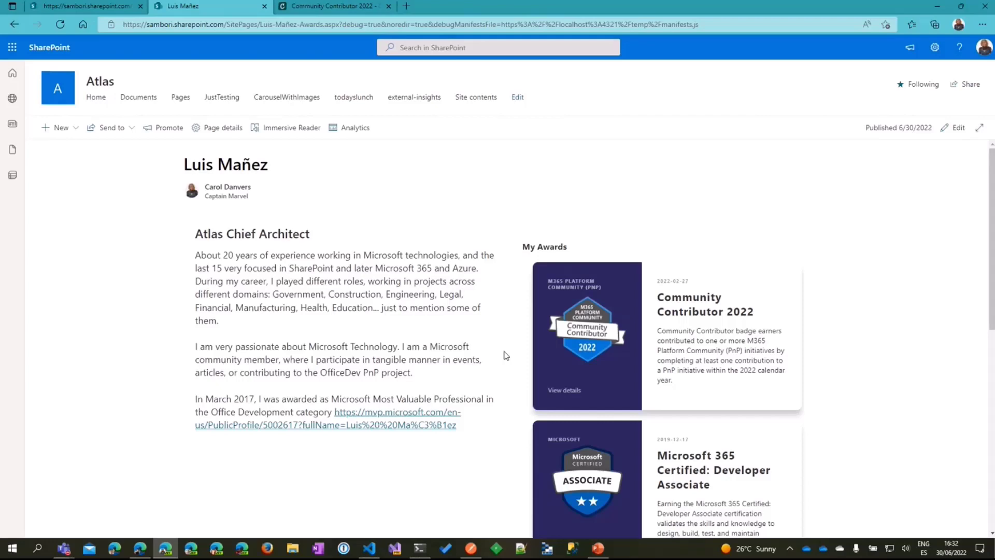
mouse_move(498, 340)
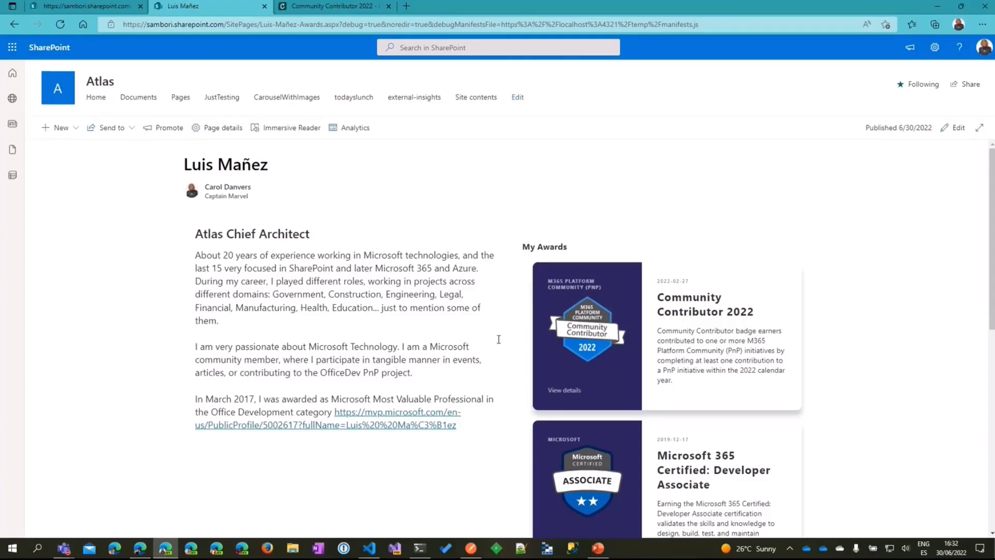
mouse_move(502, 328)
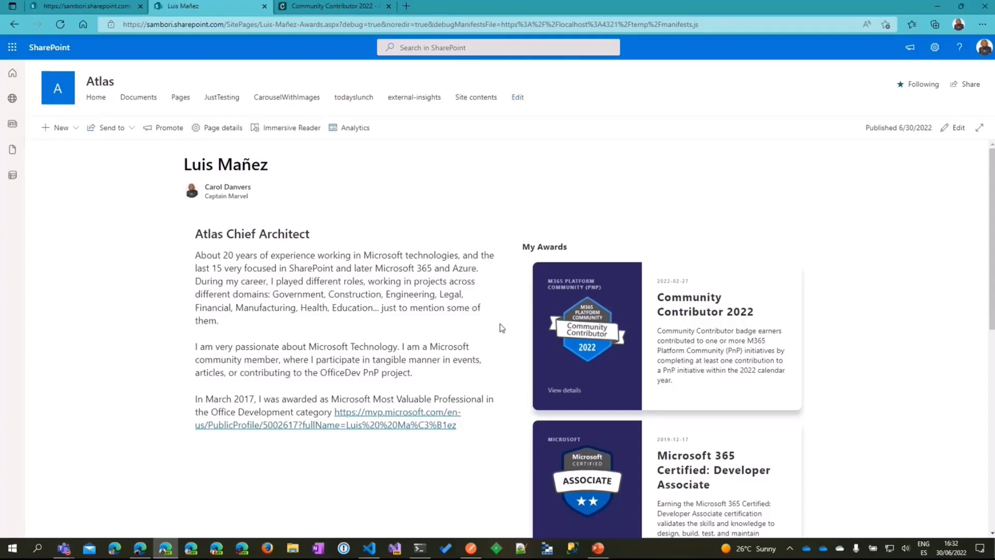
left_click(471, 548)
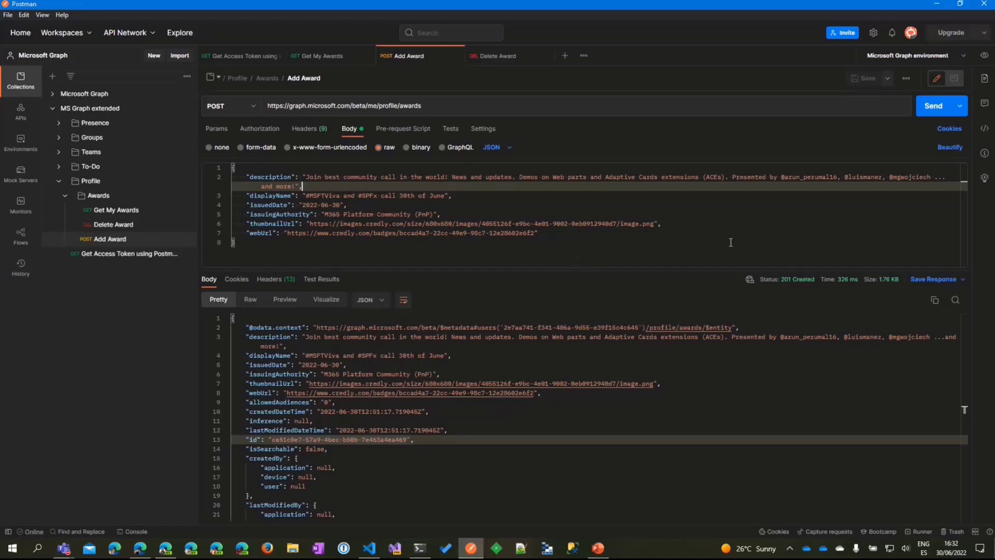
Send the Add Award POST request and select the returned award's id value
left_click(932, 106)
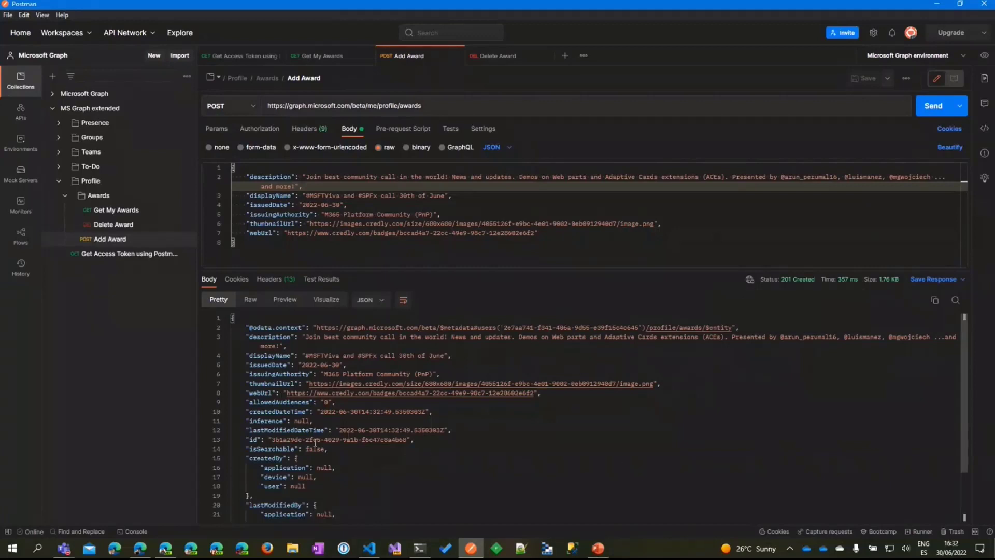
double_click(340, 439)
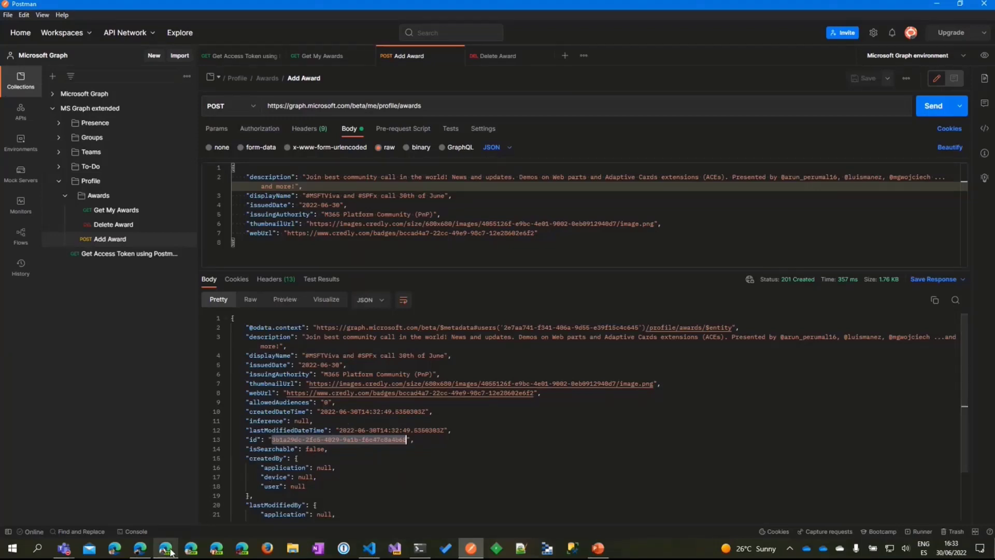
Switch to the SharePoint profile page showing the new '#MSFTViva and #SPFx call 30th of June' award
left_click(142, 553)
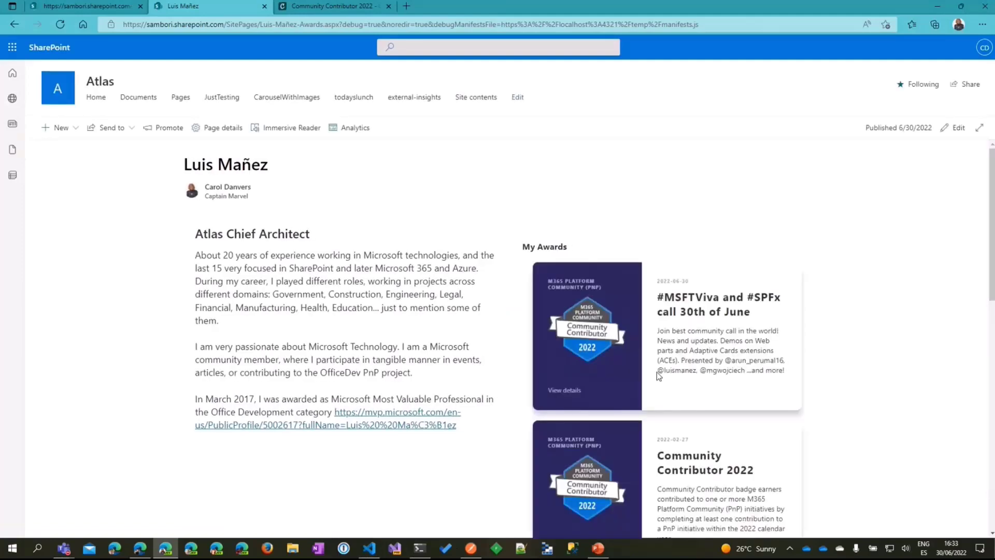
mouse_move(586, 383)
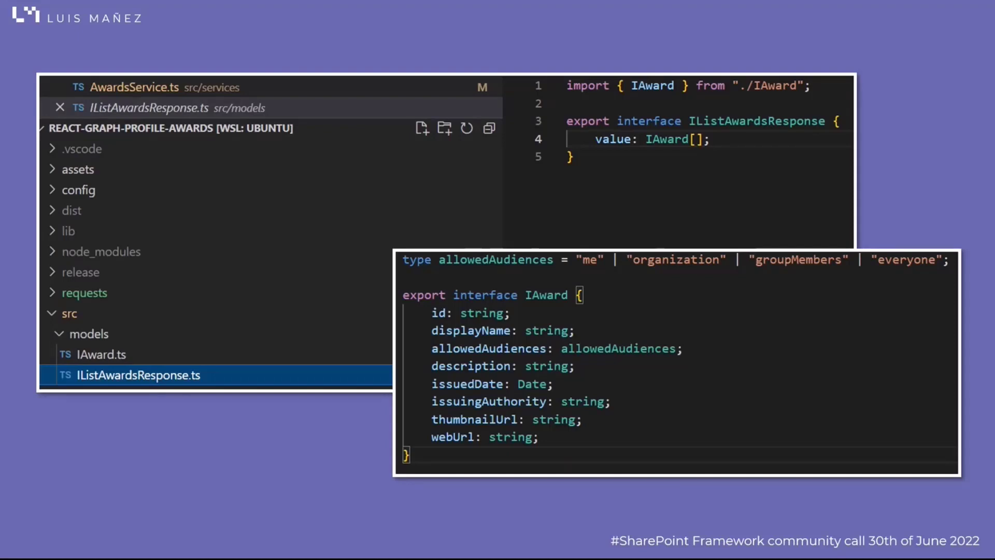
Advance from the IAward interface slide to the AwardsService.ts code slide
left_click(138, 87)
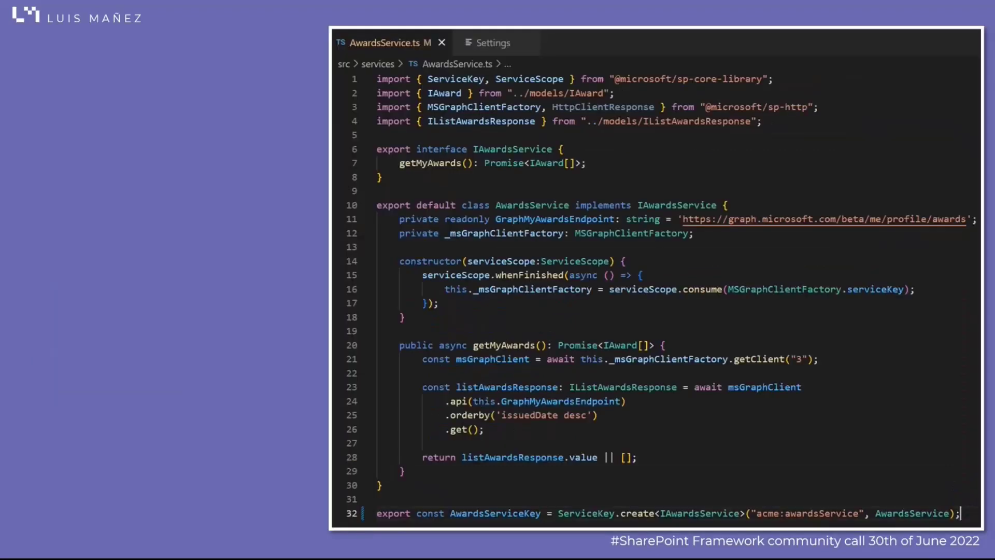